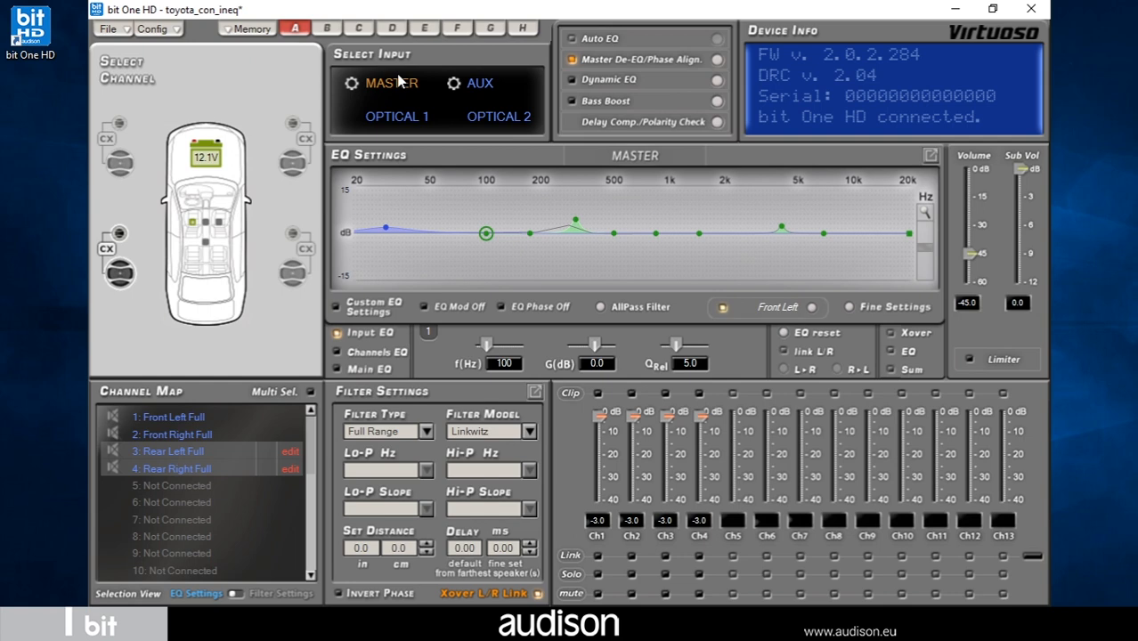
mouse_move(639, 81)
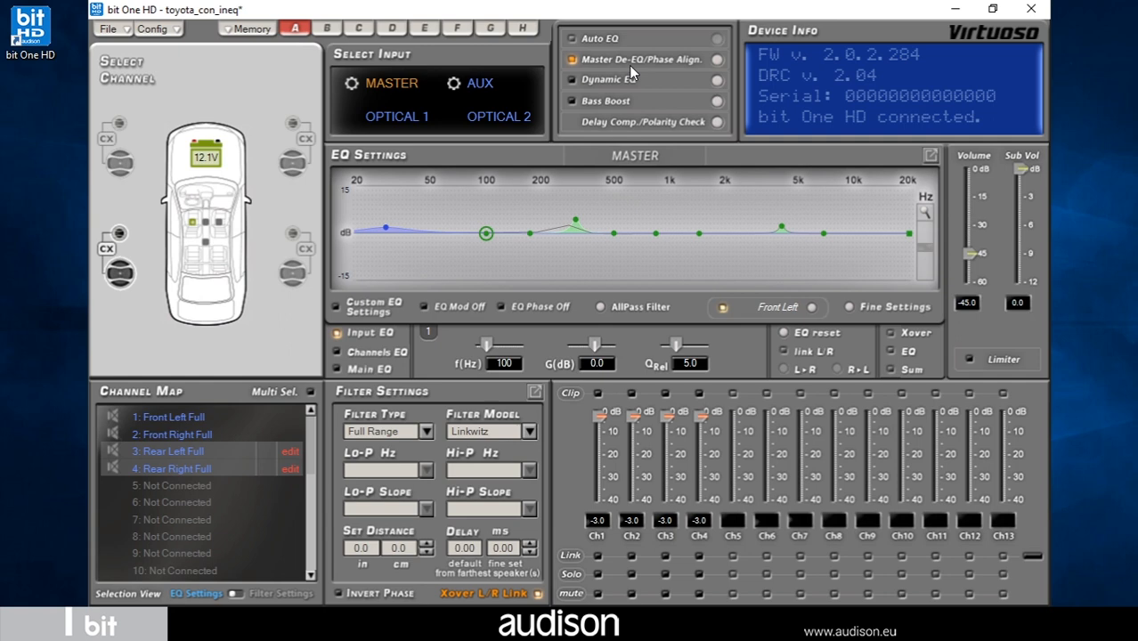
mouse_move(713, 69)
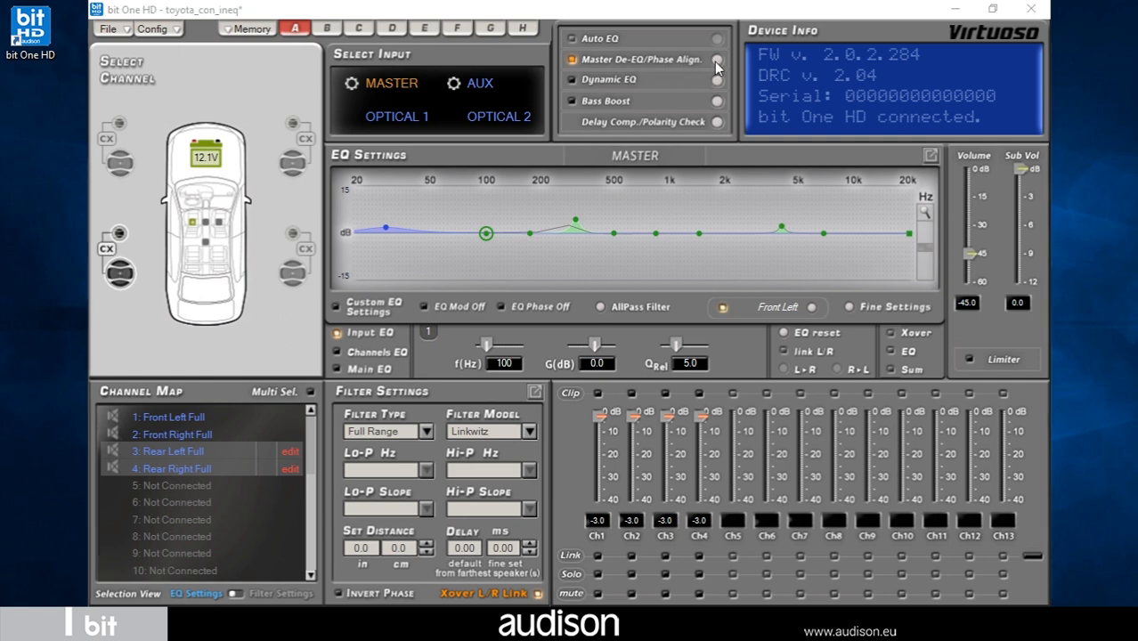
Open the Automatic Master De-EQ / Phase Alignment window showing per-channel curves
left_click(639, 59)
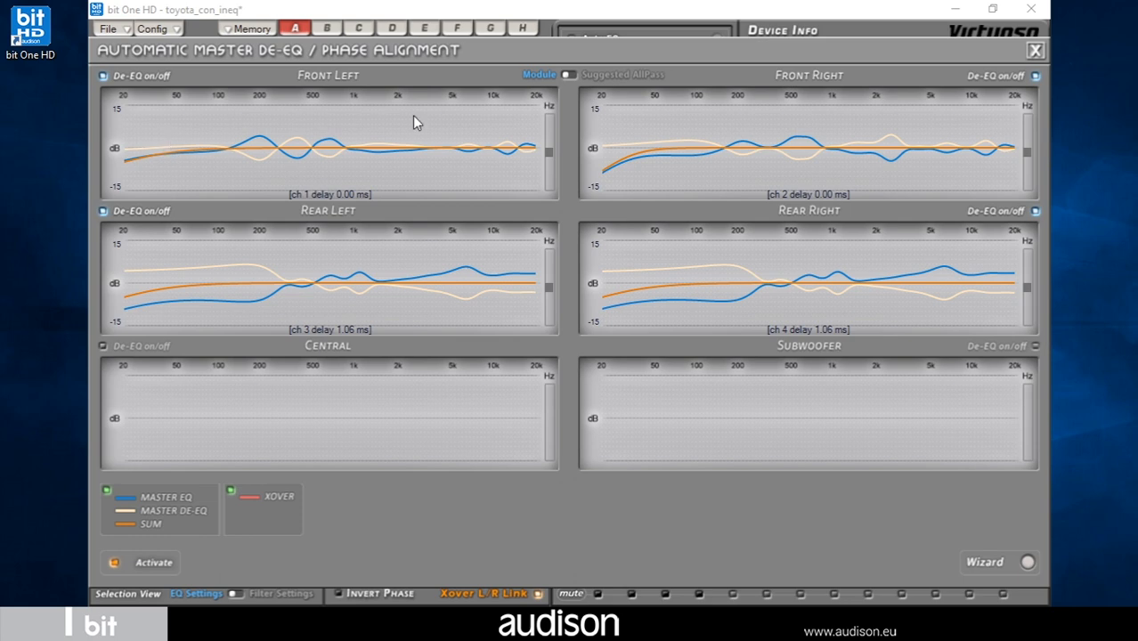
mouse_move(445, 231)
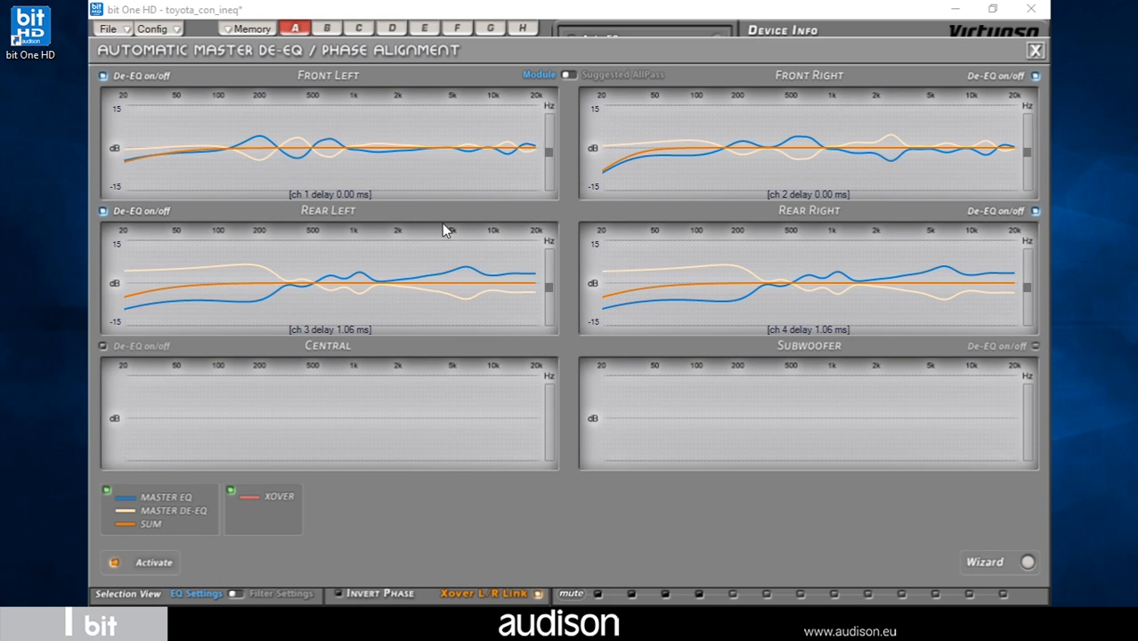
mouse_move(360, 165)
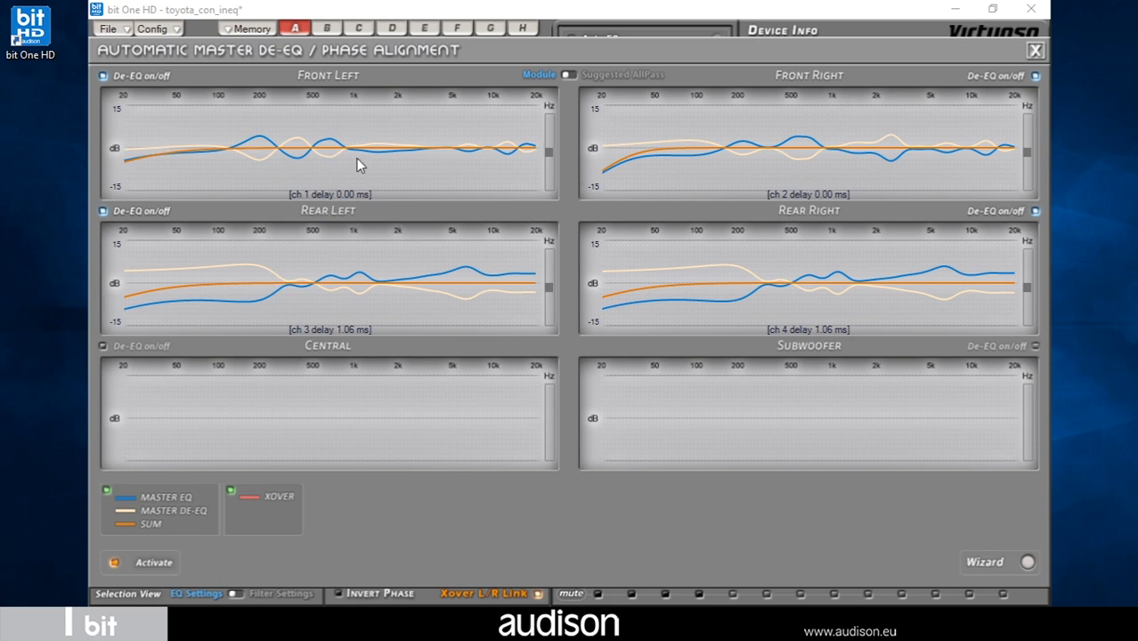
mouse_move(223, 147)
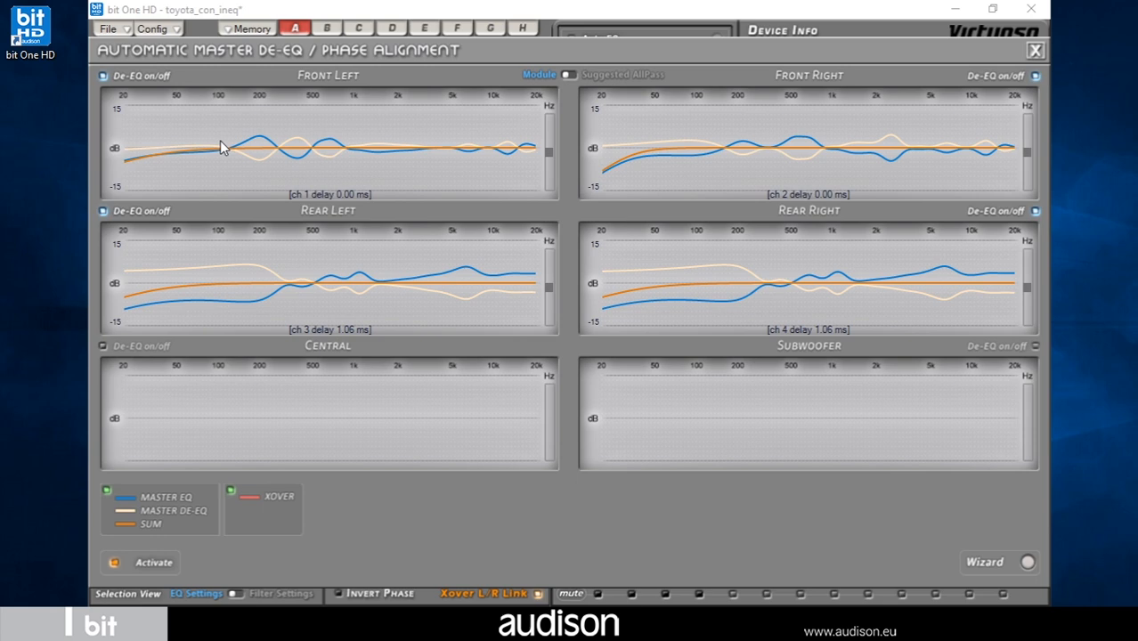
mouse_move(387, 160)
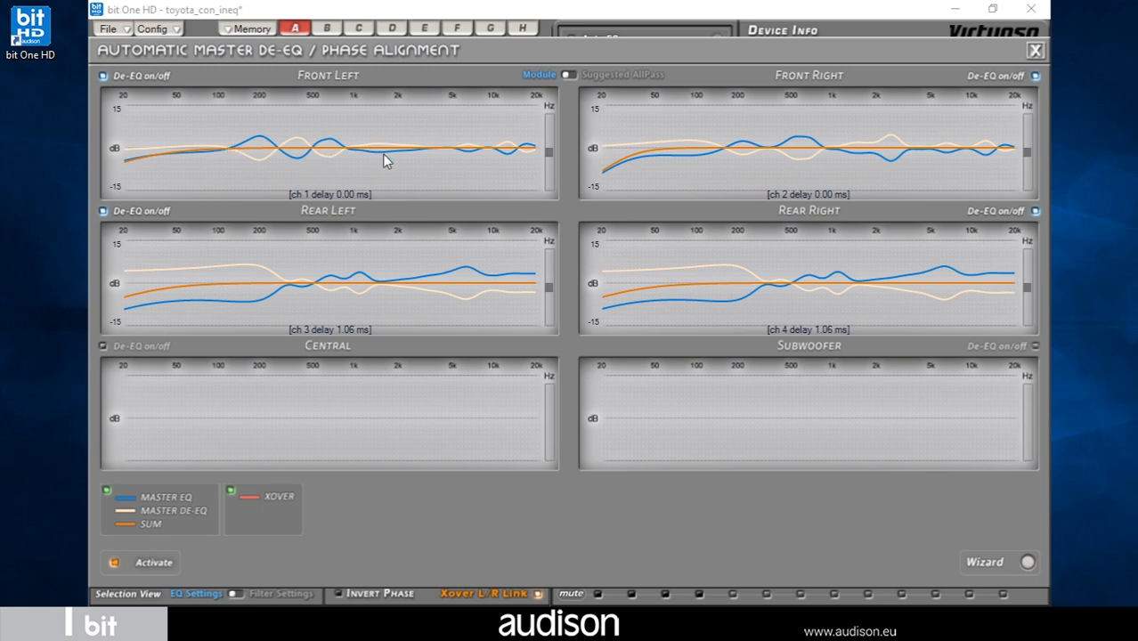
mouse_move(131, 160)
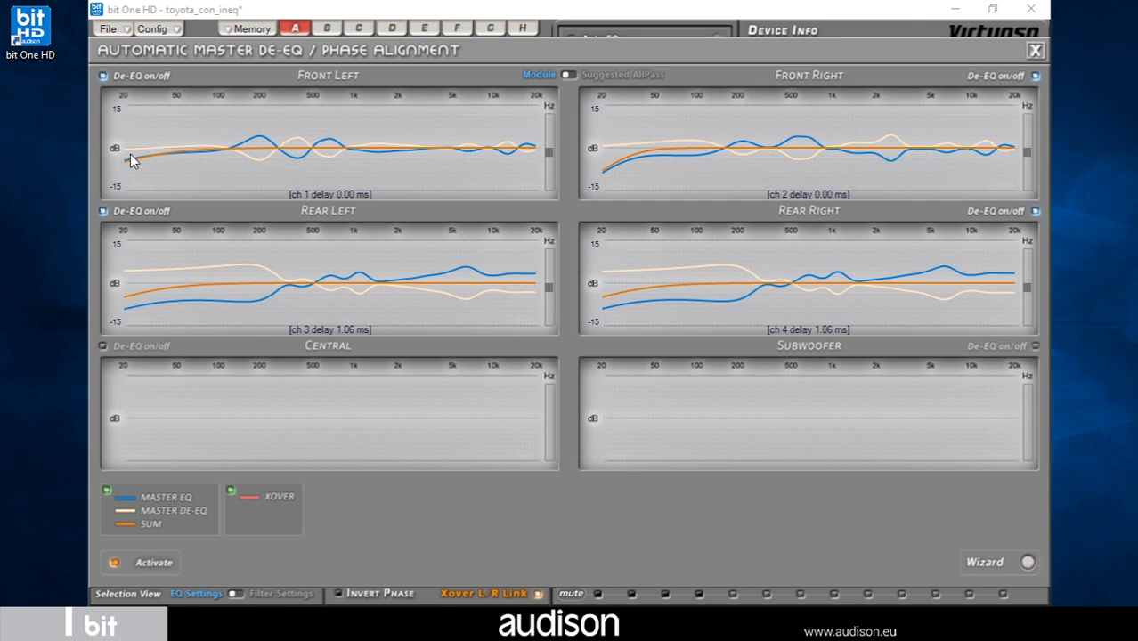
mouse_move(278, 149)
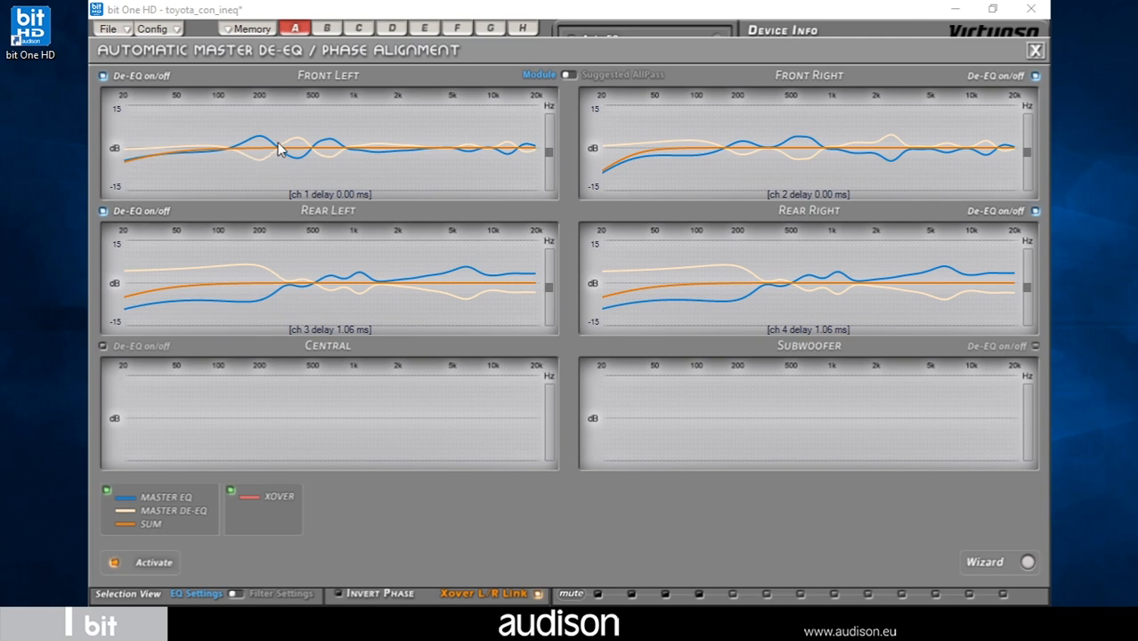
mouse_move(247, 186)
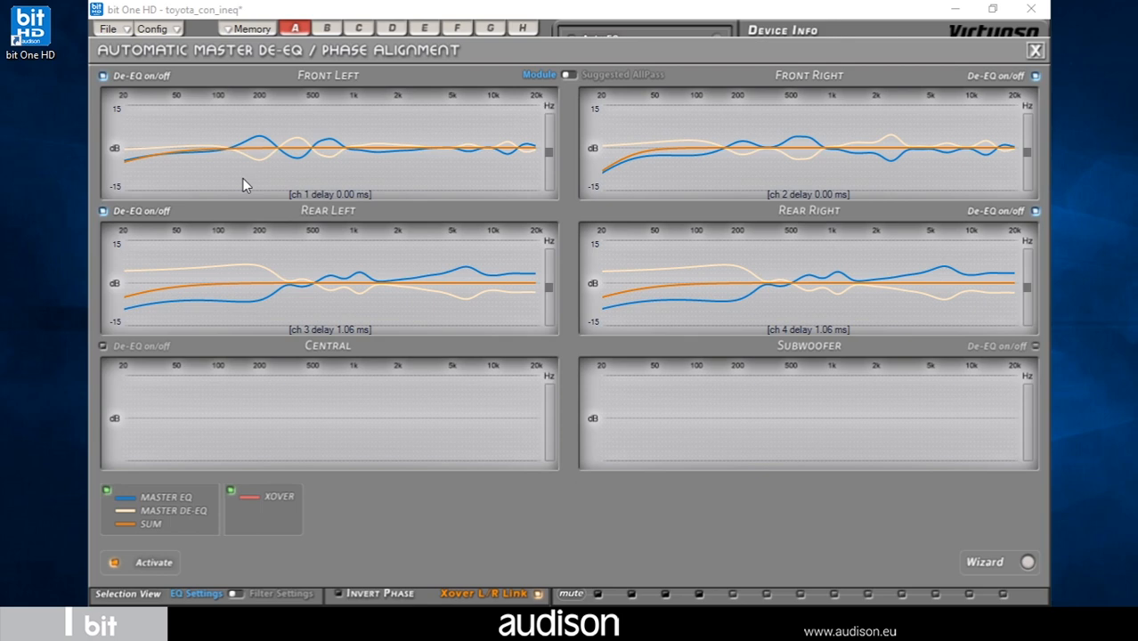
mouse_move(295, 161)
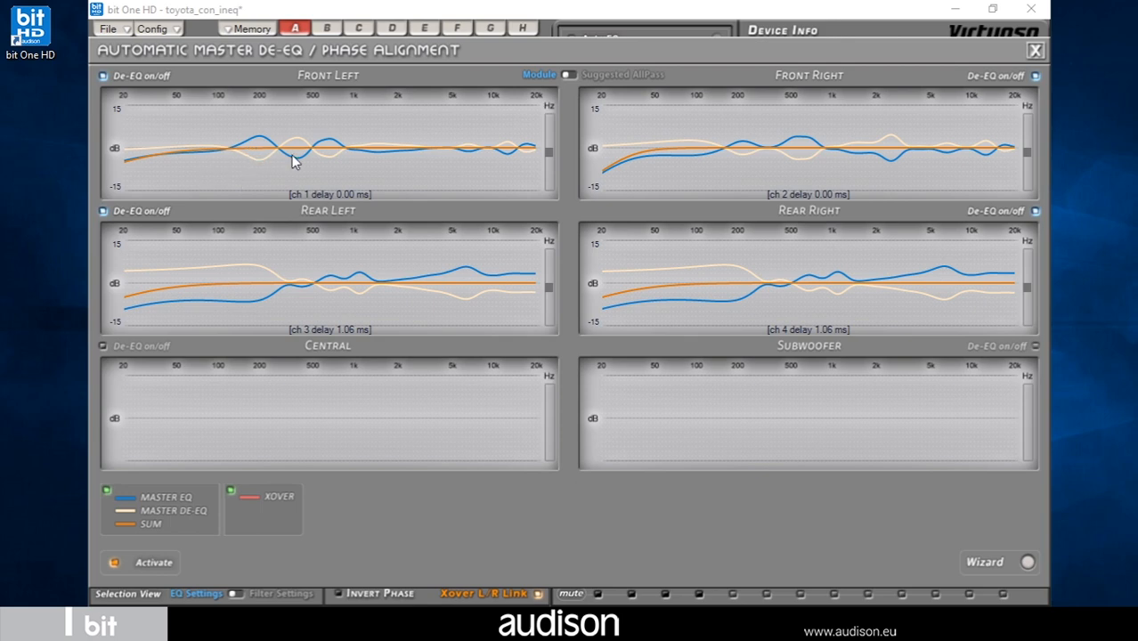
mouse_move(624, 164)
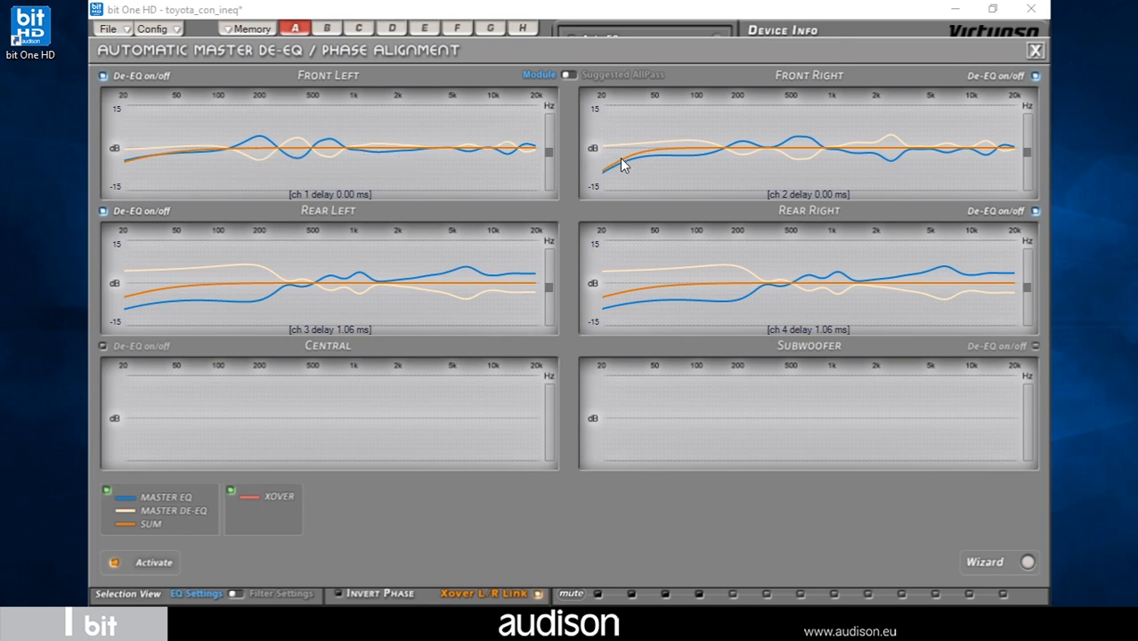
mouse_move(619, 181)
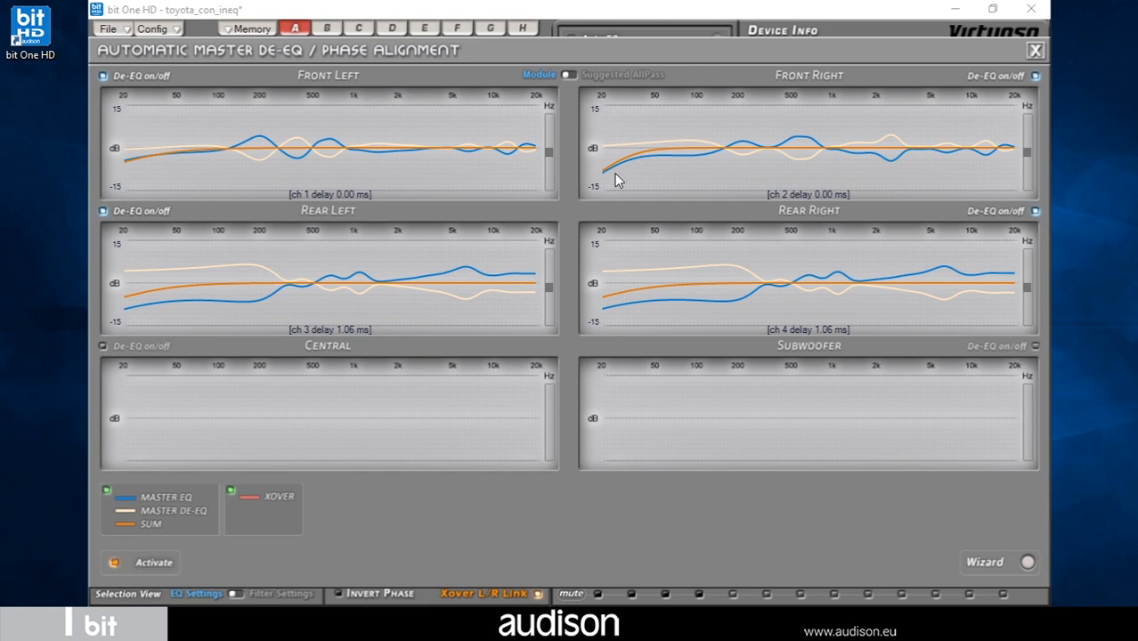
mouse_move(588, 123)
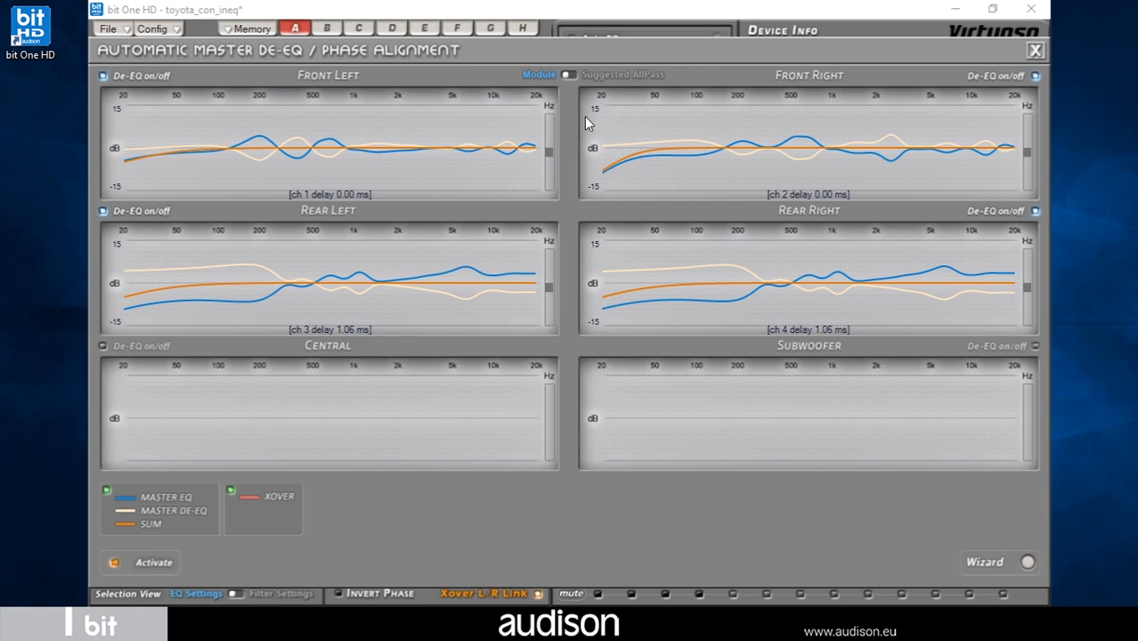
mouse_move(575, 98)
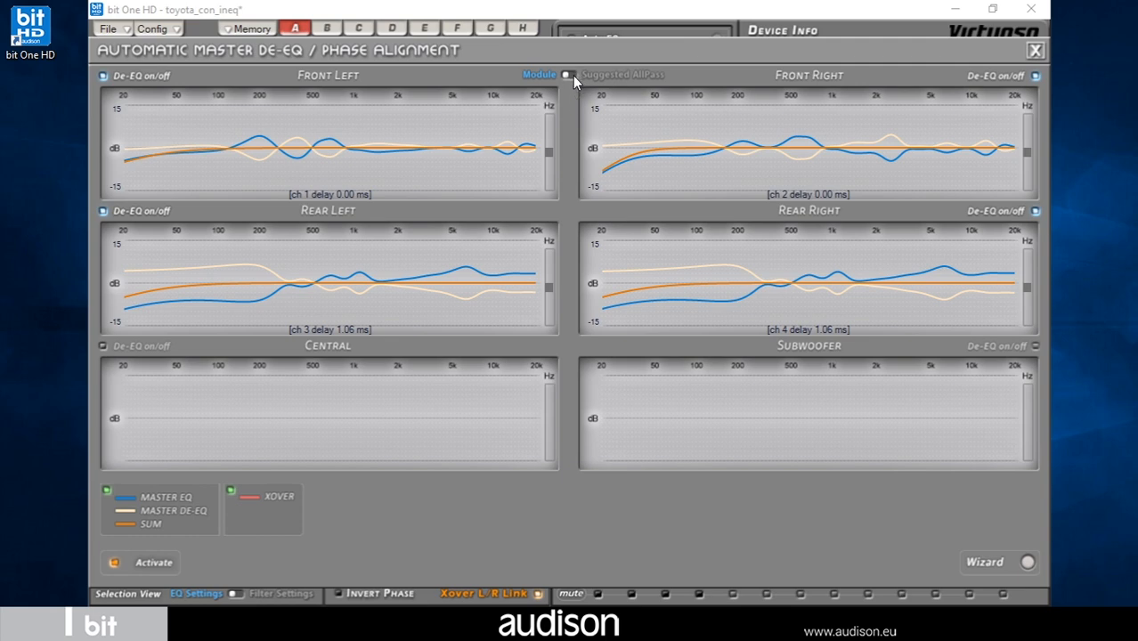
Switch the Module view to Suggested AllPass to show all-pass points and total electric response
left_click(570, 75)
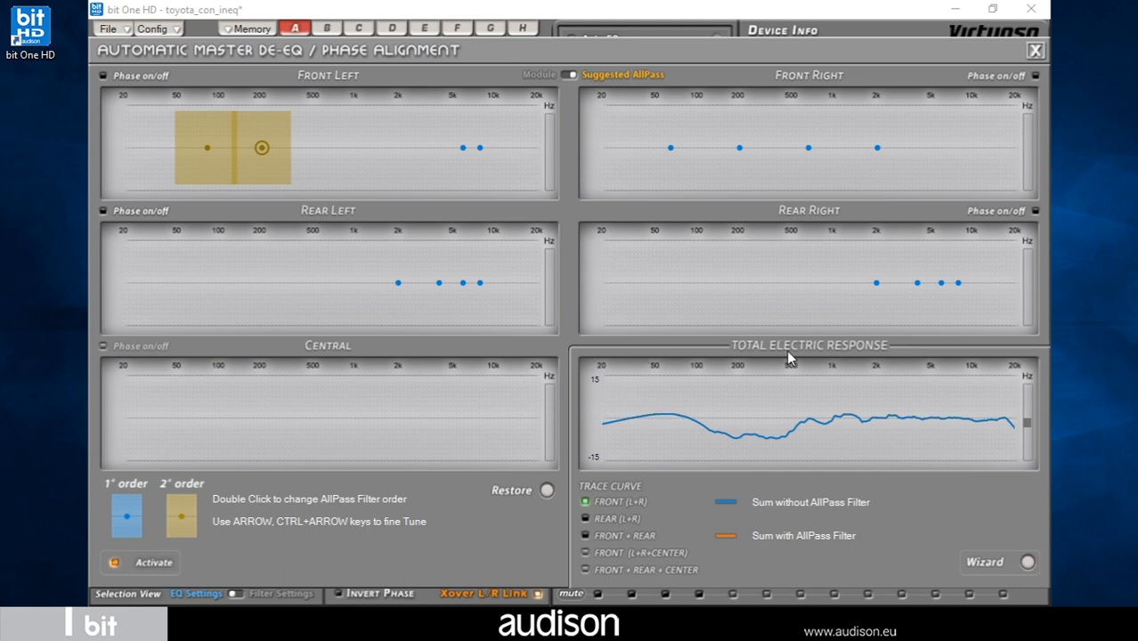
mouse_move(637, 506)
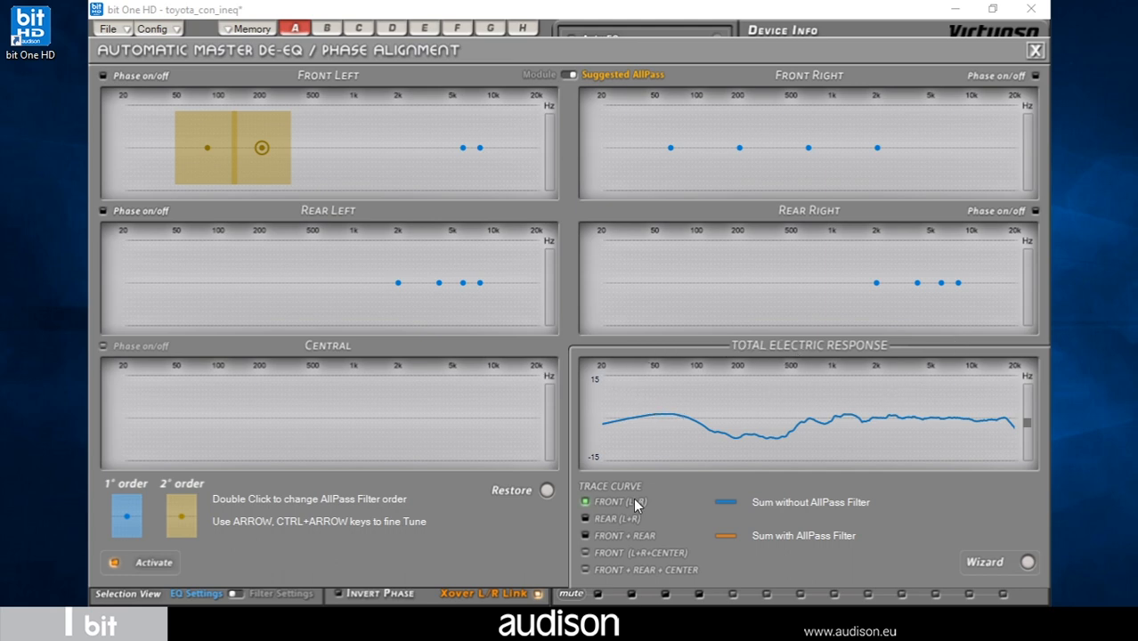
mouse_move(597, 452)
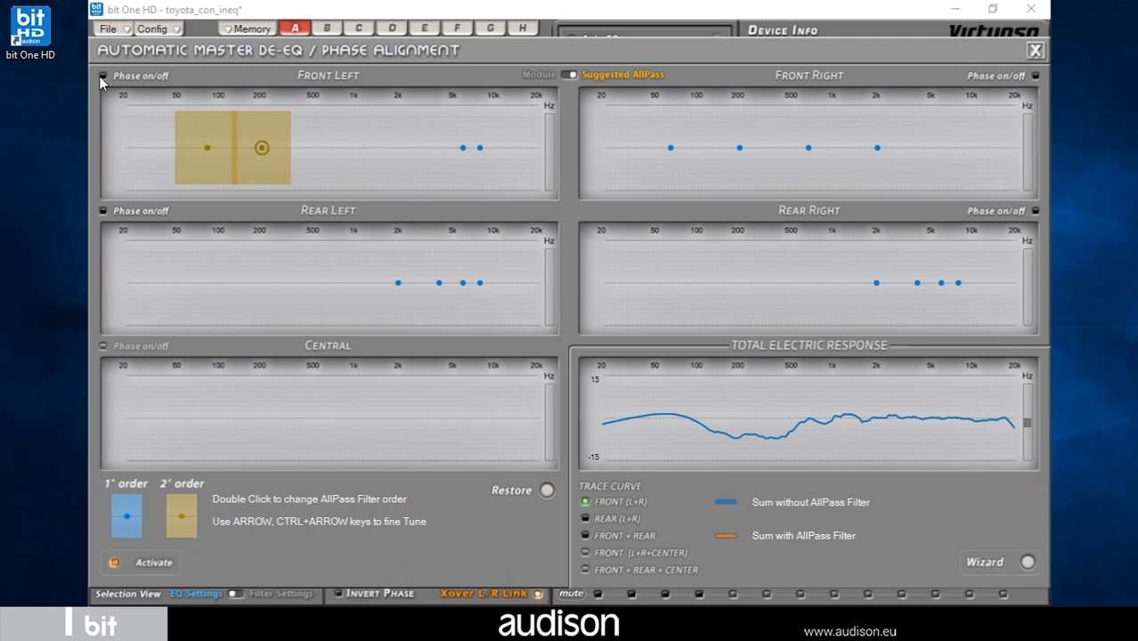
Enable Front Left phase alignment and drag its two all-pass filters to new frequencies
left_click(103, 75)
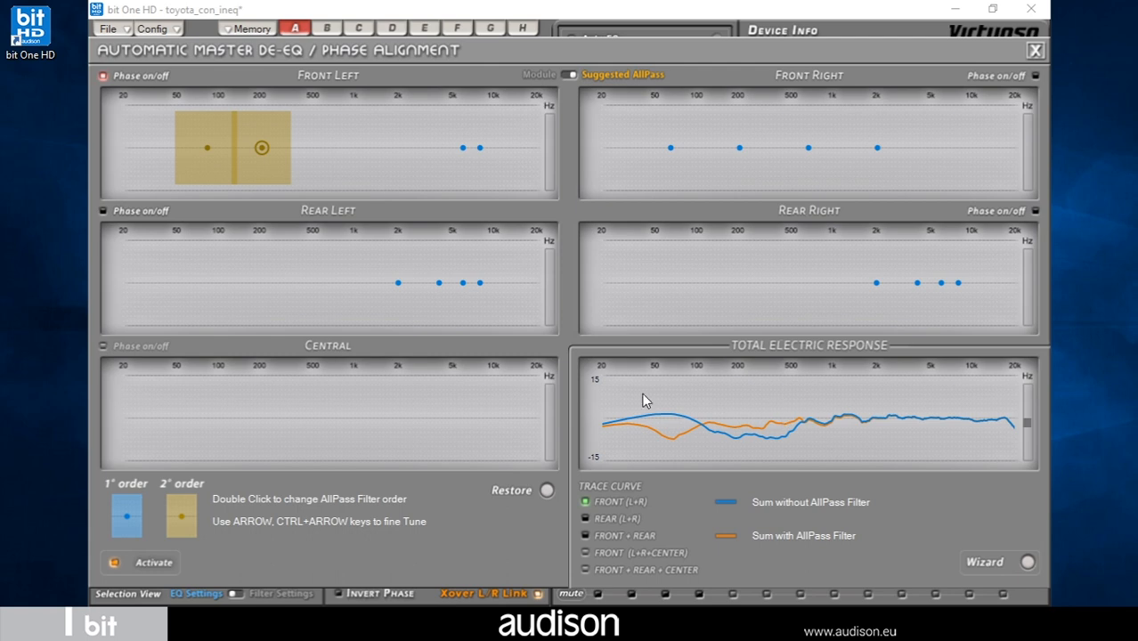
mouse_move(681, 430)
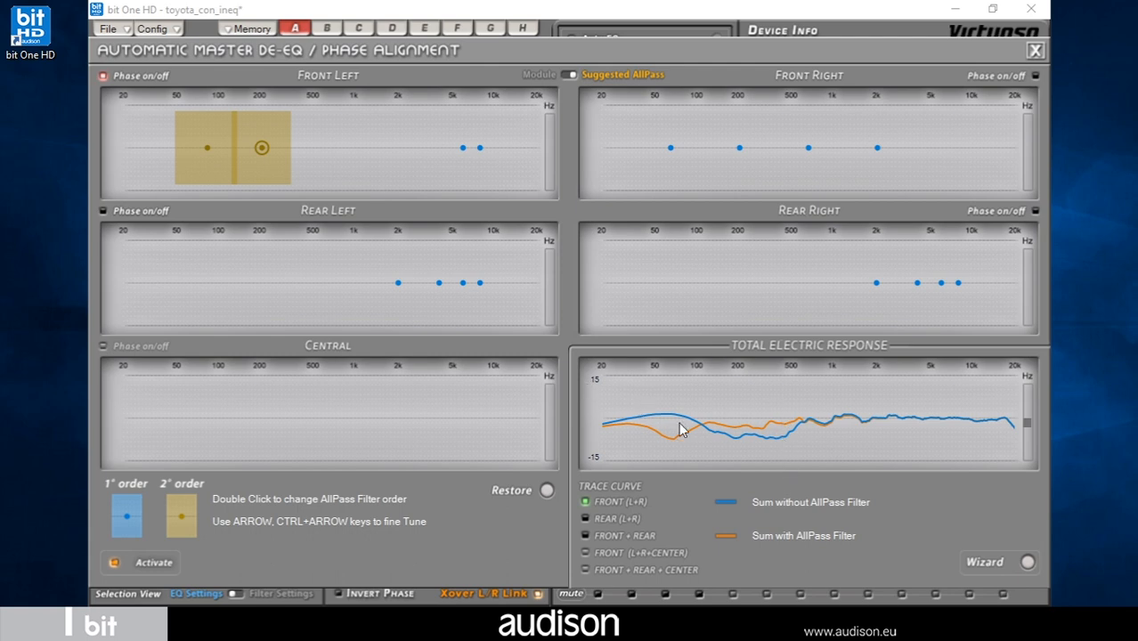
mouse_move(693, 466)
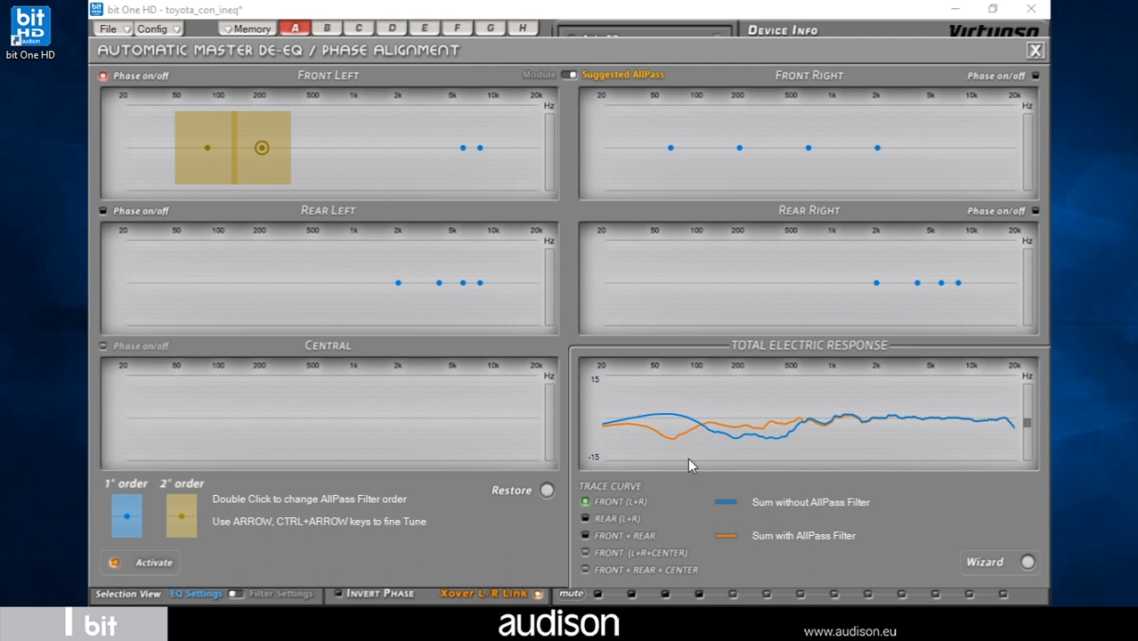
left_click_drag(262, 148, 205, 148)
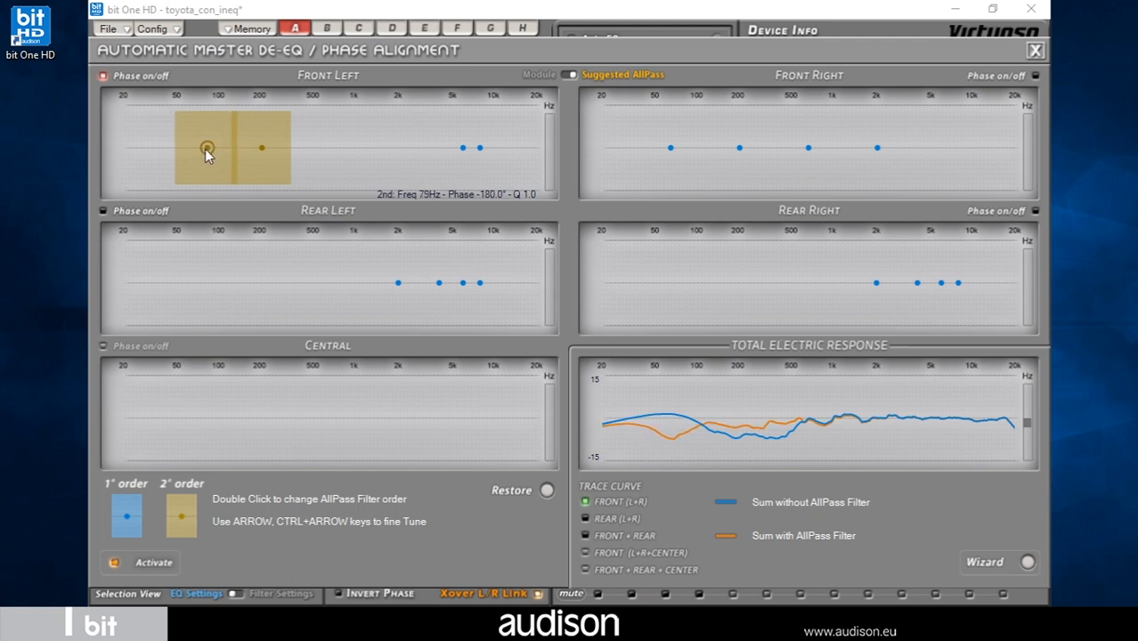
left_click_drag(207, 148, 238, 147)
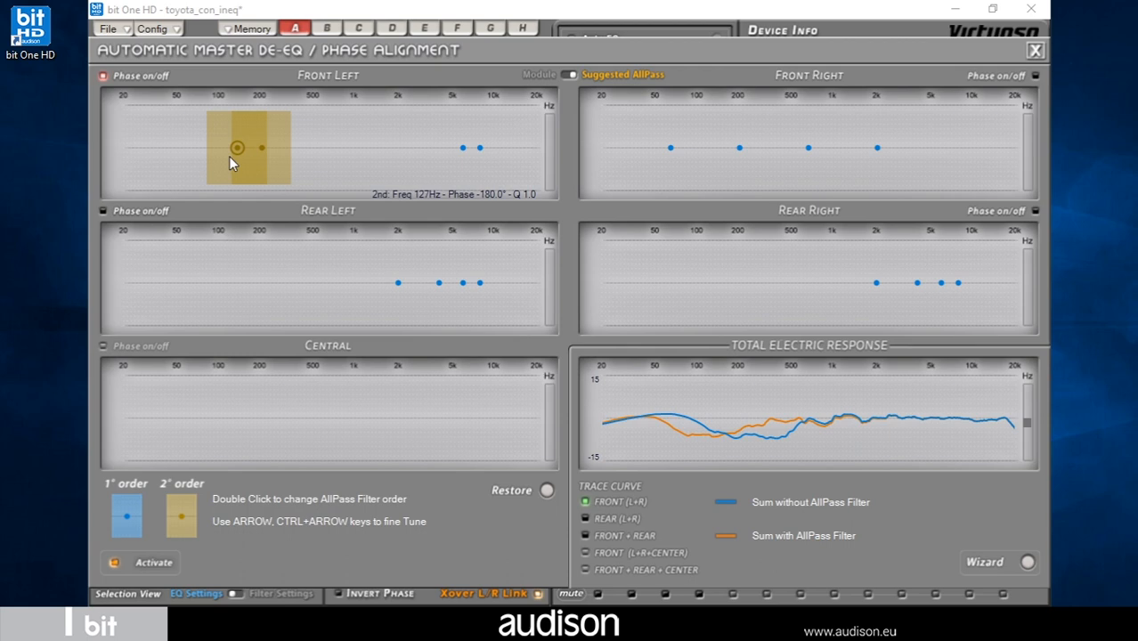
left_click_drag(237, 148, 212, 148)
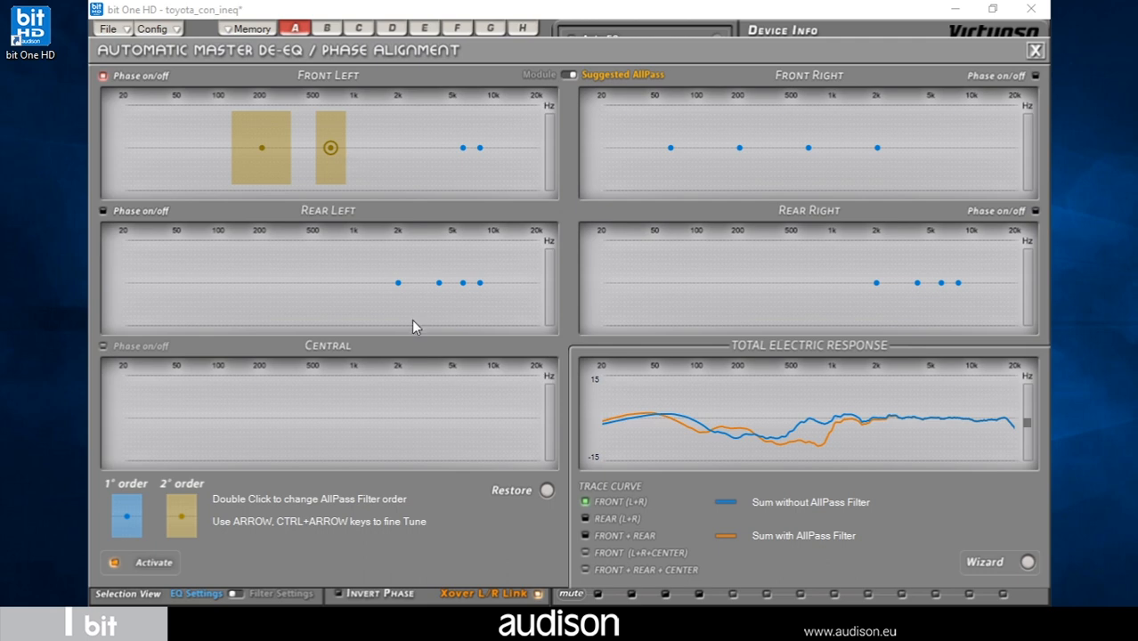
Restore the calculated Front Left all-pass filters, confirm the warning, and close the window
left_click(547, 489)
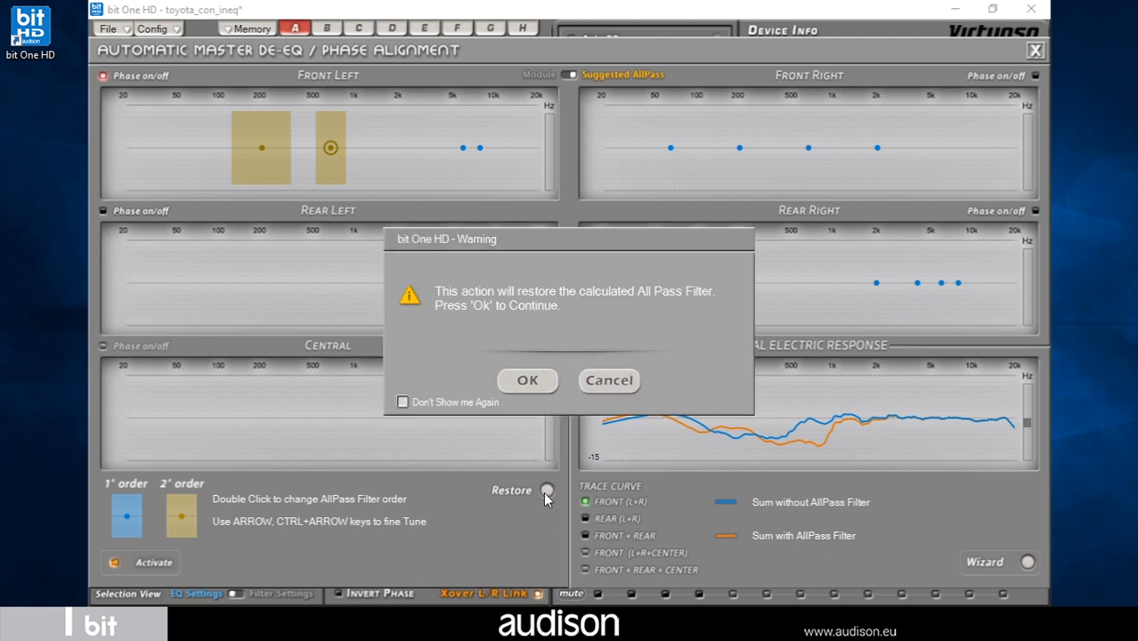
left_click(527, 380)
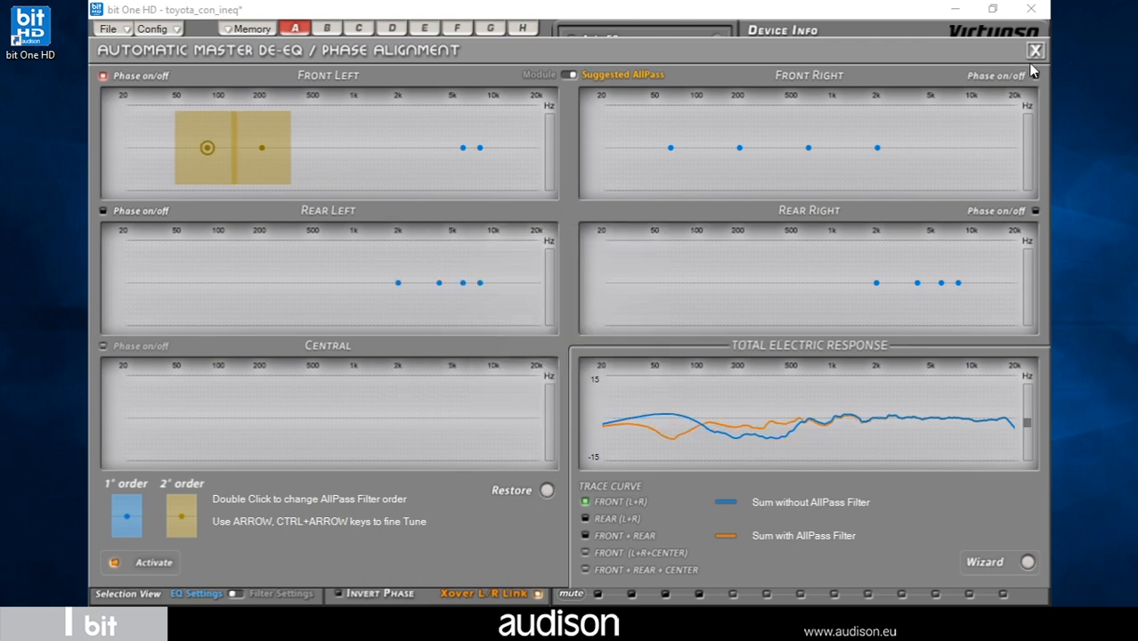
left_click(1036, 51)
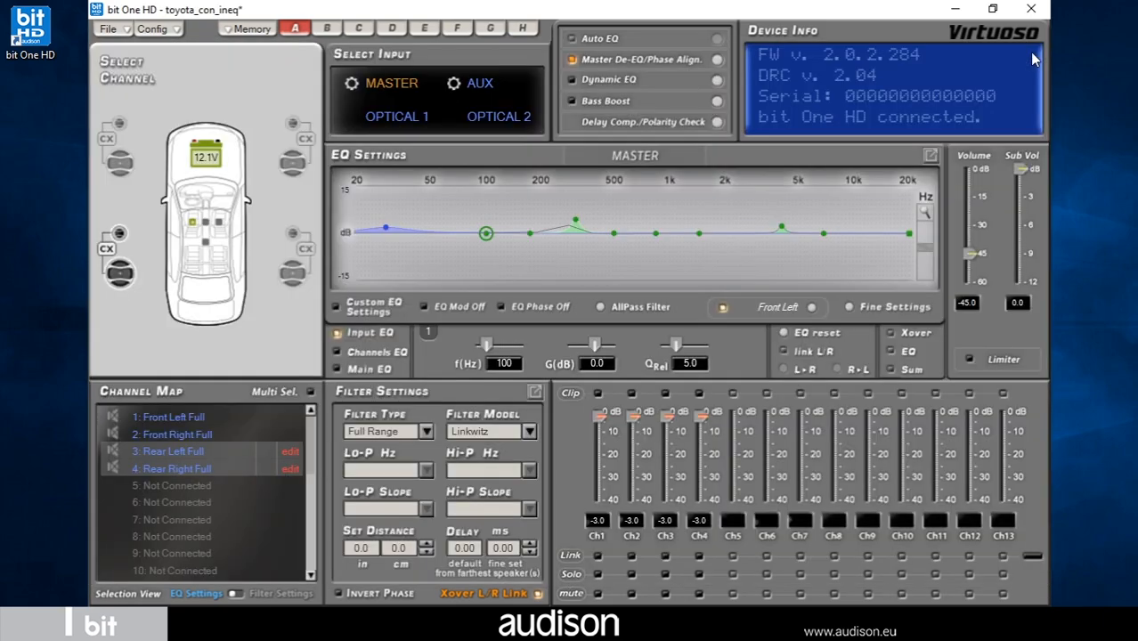
mouse_move(932, 170)
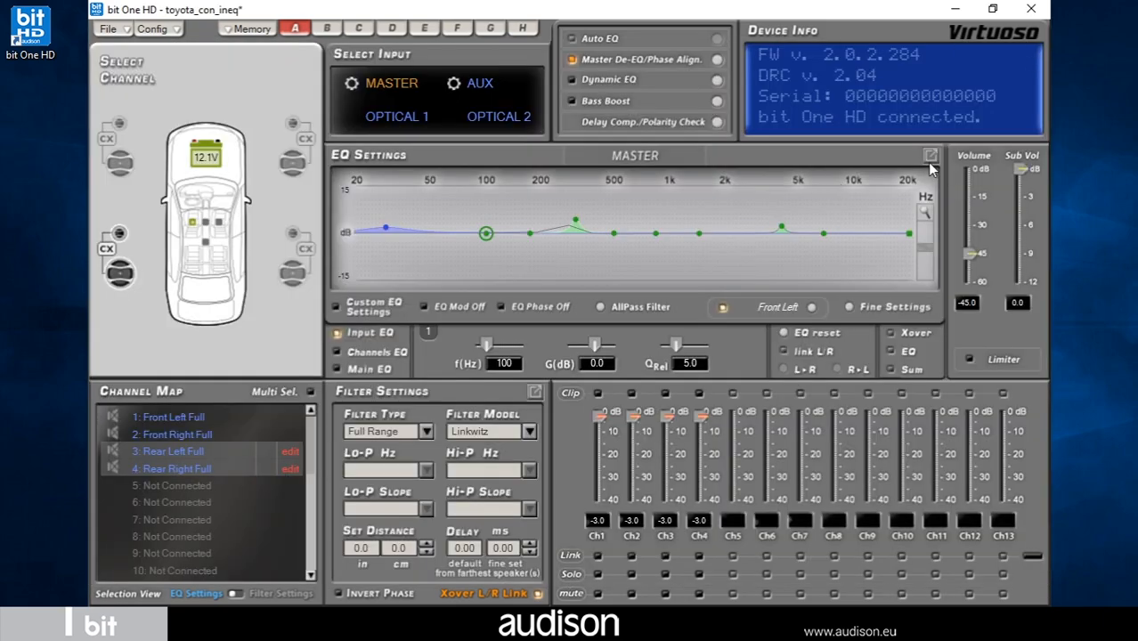
In the enlarged master EQ, flatten the 3.6 kHz pole, boost the bass, and set a 20 kHz, 6.6 dB shelf
left_click(930, 155)
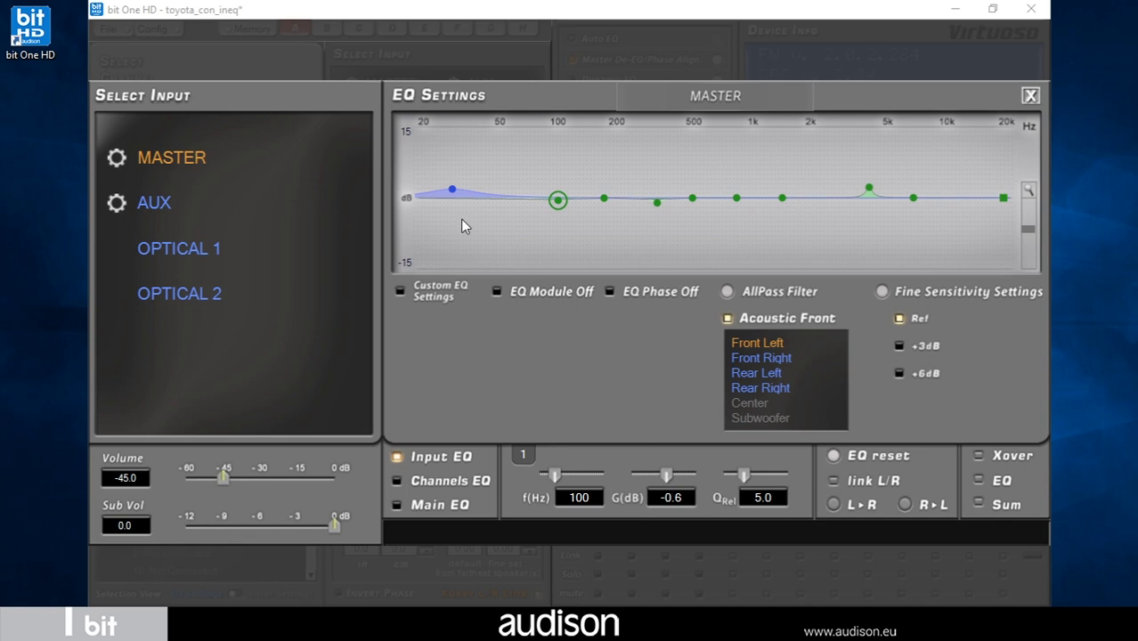
mouse_move(1017, 125)
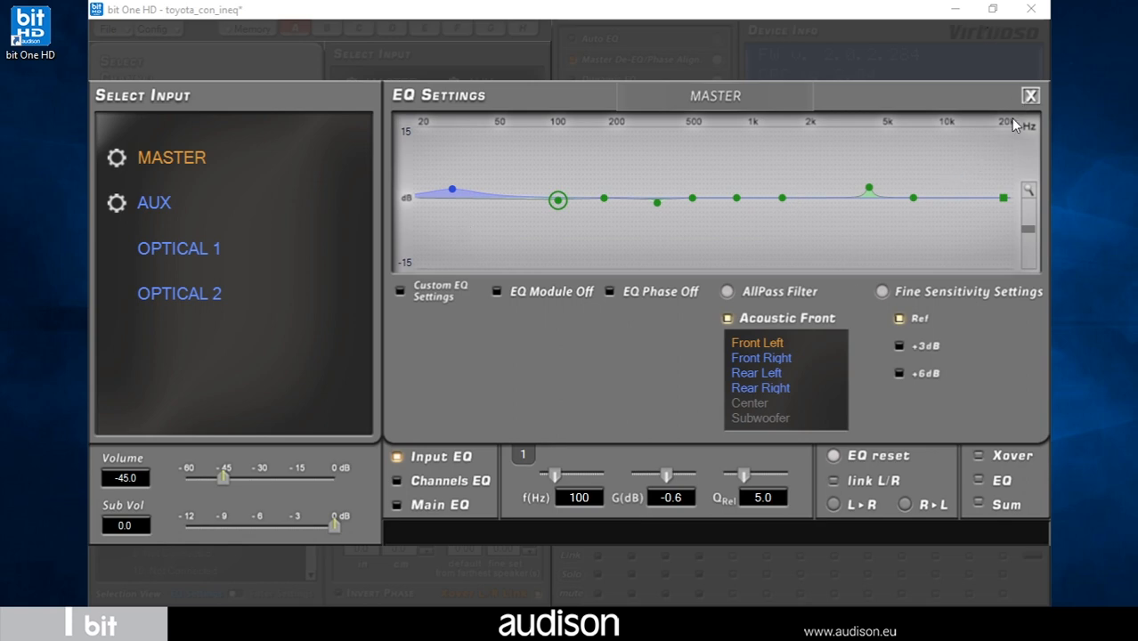
mouse_move(606, 212)
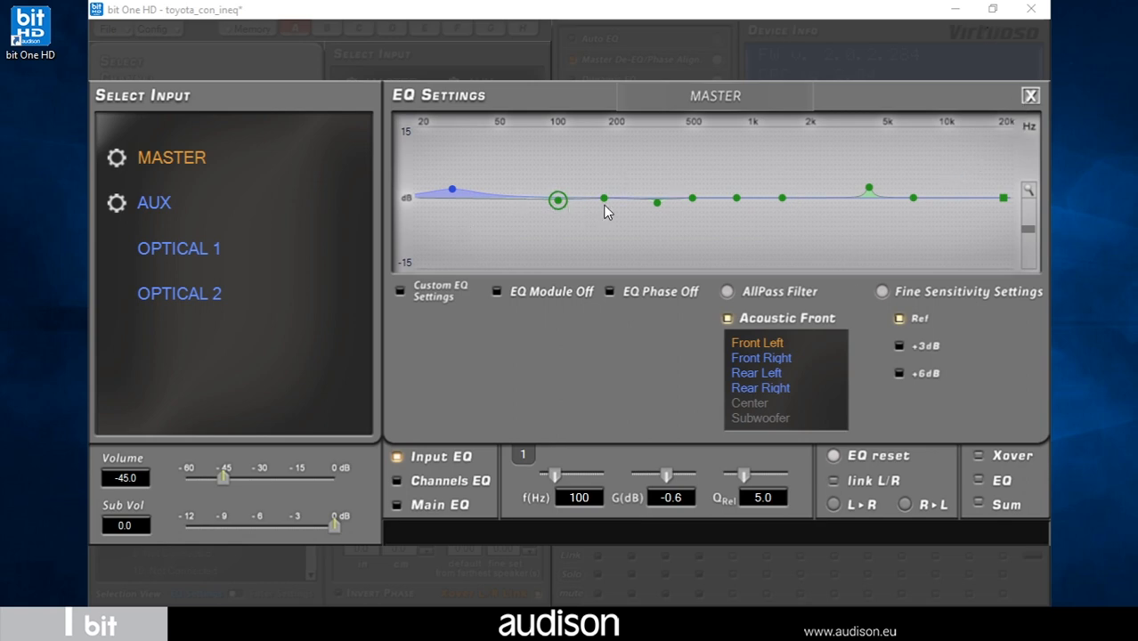
mouse_move(598, 190)
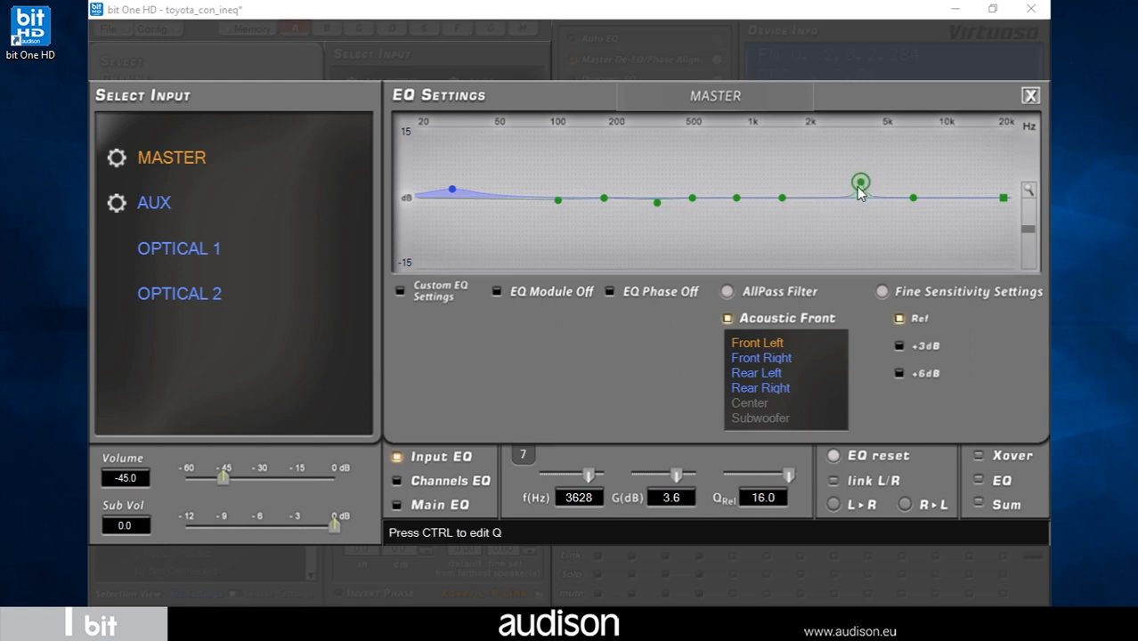
left_click_drag(860, 183, 859, 197)
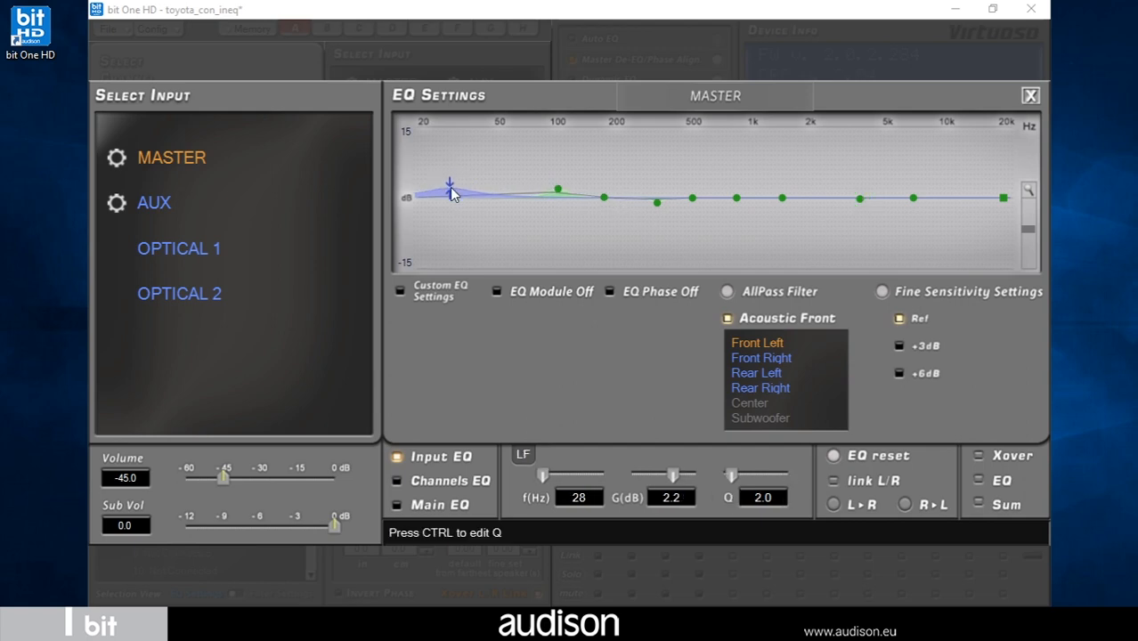
left_click_drag(450, 189, 556, 187)
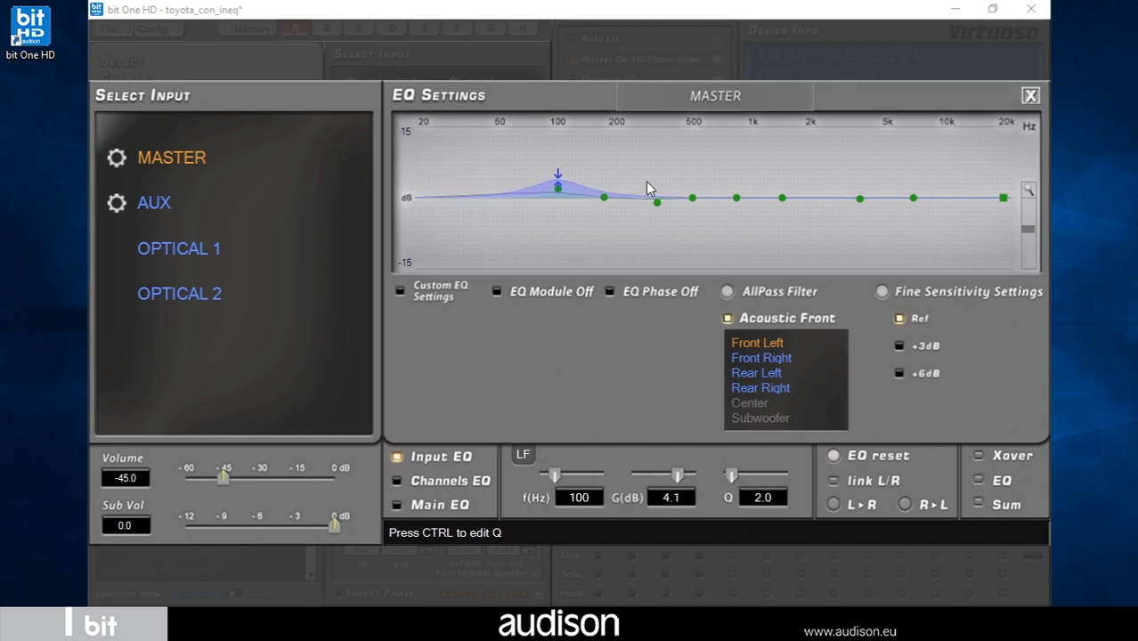
left_click_drag(1007, 198, 991, 175)
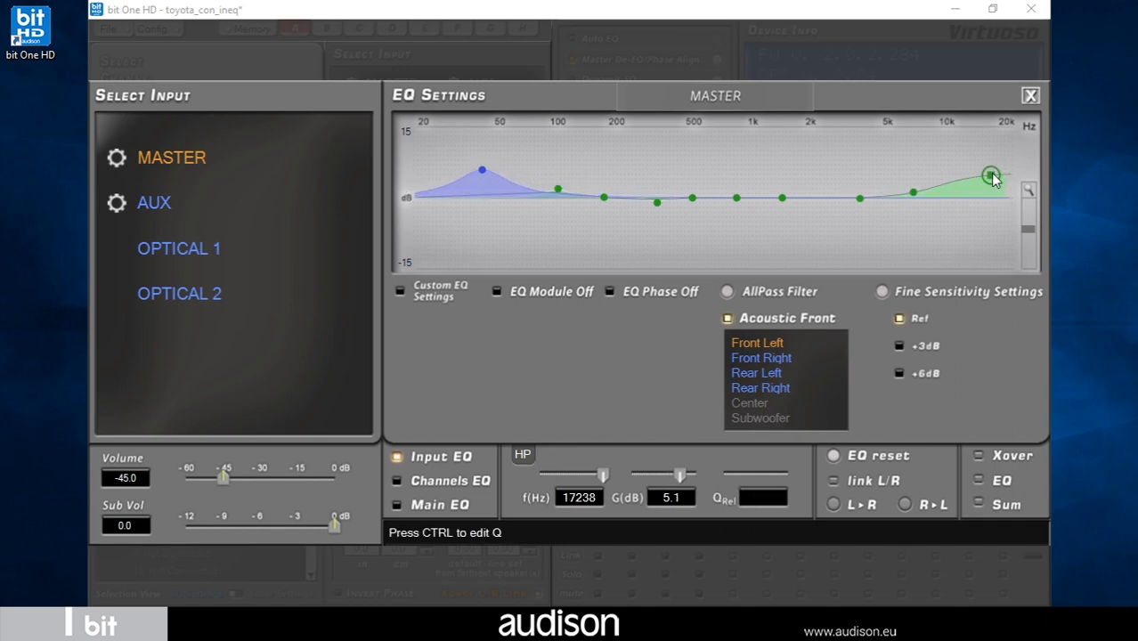
left_click_drag(991, 175, 1003, 168)
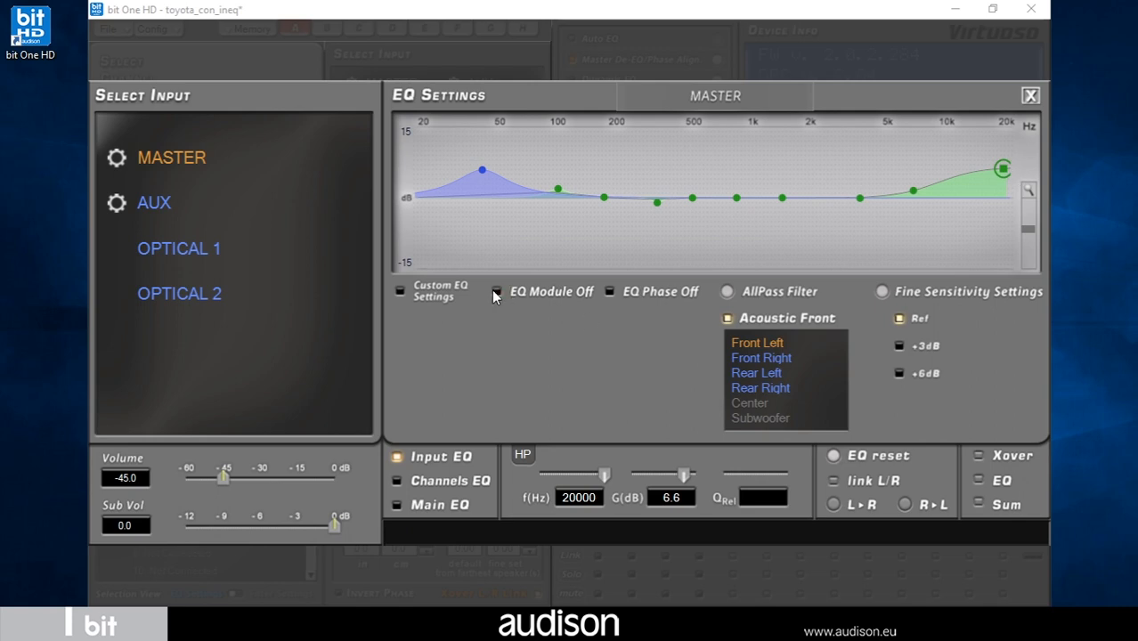
mouse_move(619, 294)
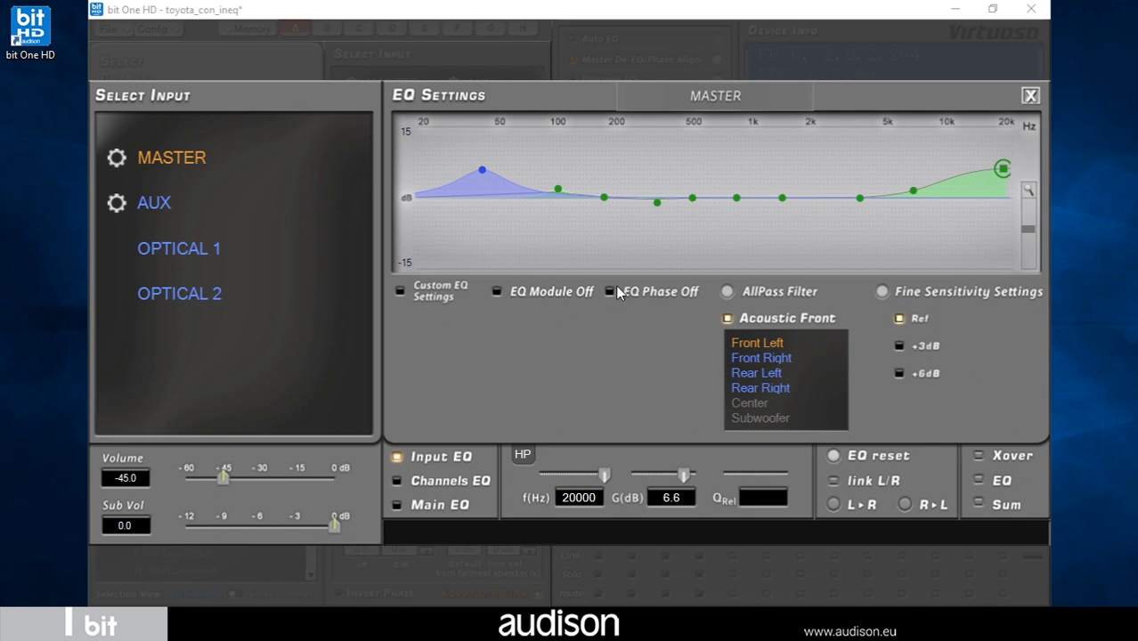
mouse_move(463, 290)
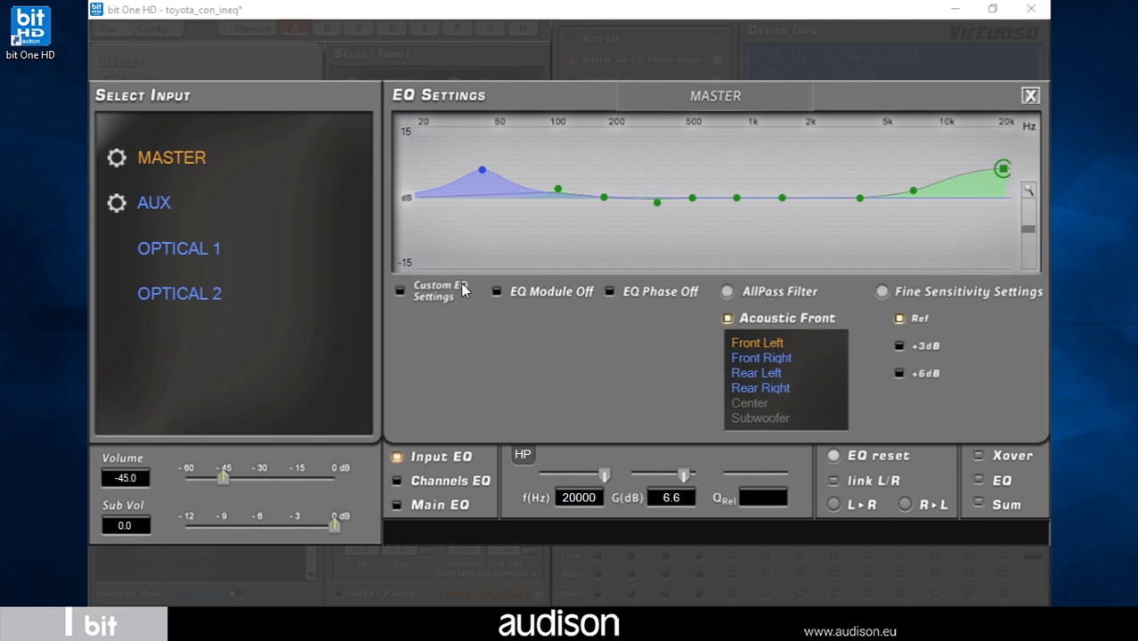
mouse_move(1030, 99)
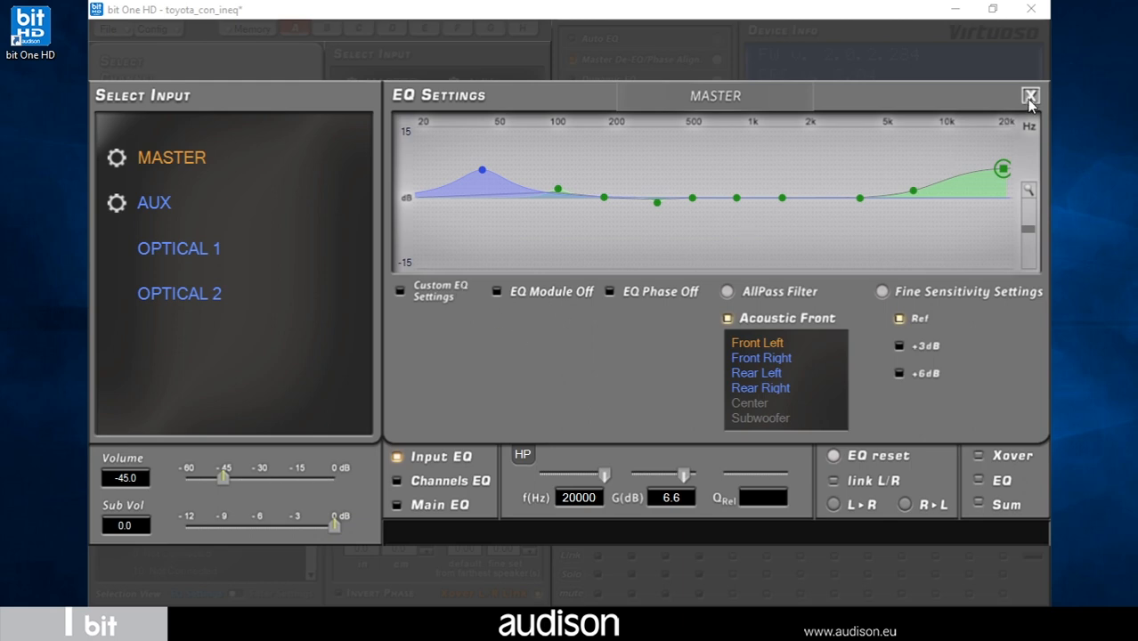